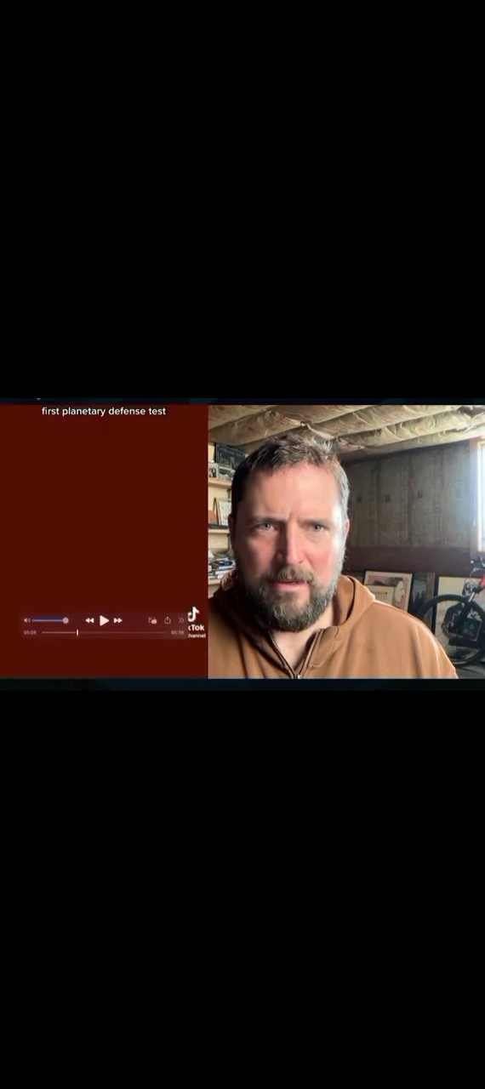
{"action": "left_click", "coordinate": [105, 619]}
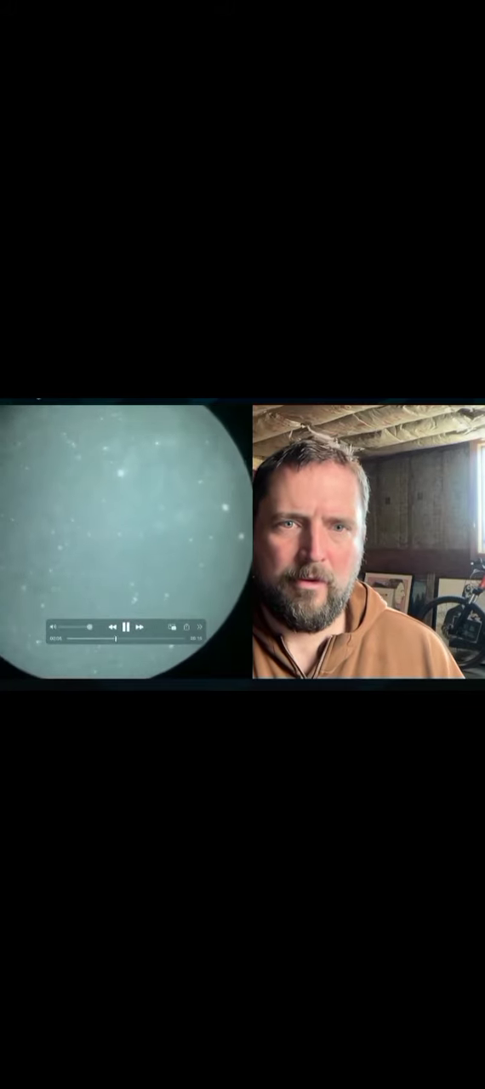
{"action": "left_click", "coordinate": [127, 626]}
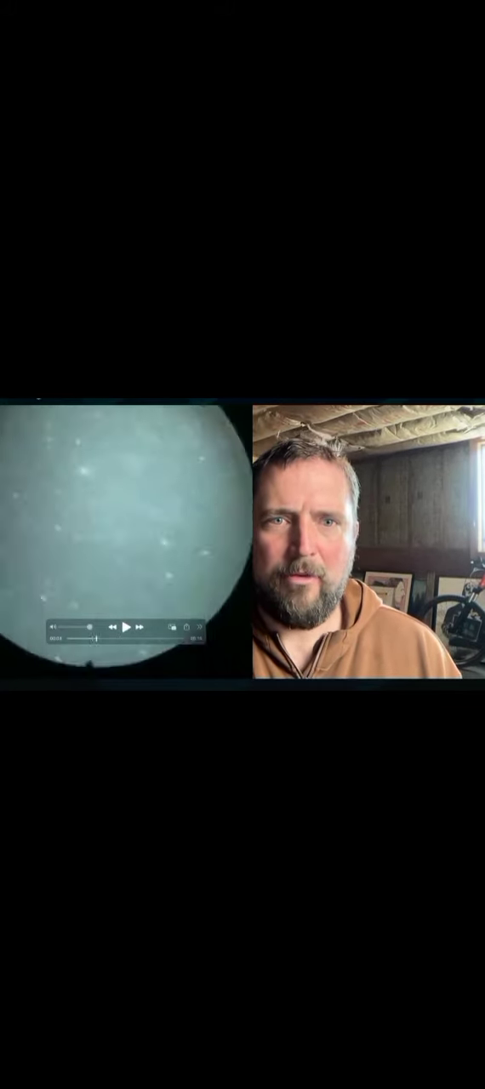